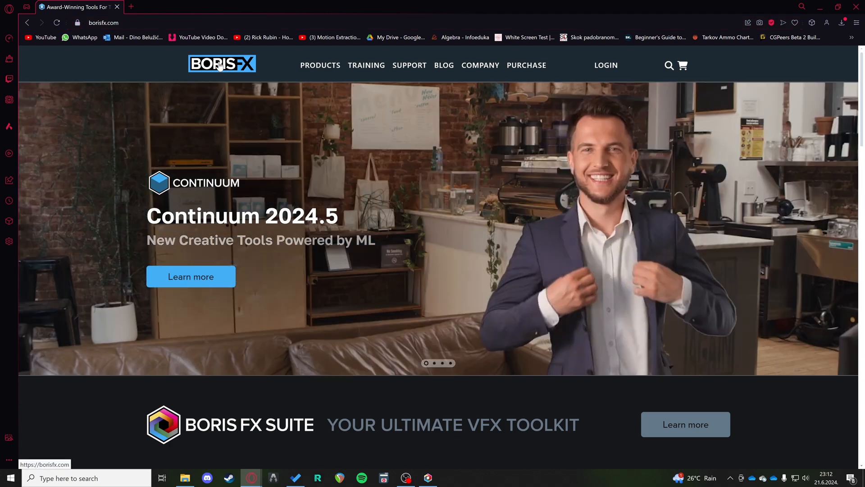
Reach the Boris FX Suite product page from the homepage and start the free trial download.
{"action": "scroll", "scroll_direction": "down", "scroll_amount": 3}
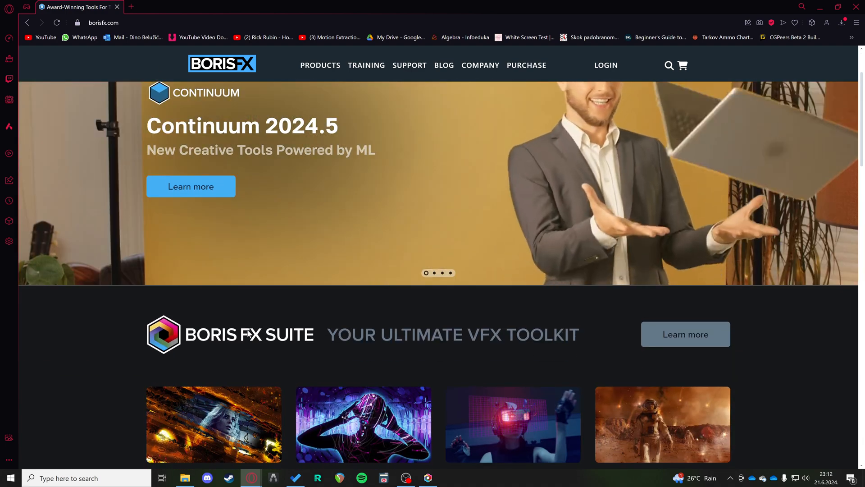
{"action": "scroll", "scroll_direction": "down", "scroll_amount": 3}
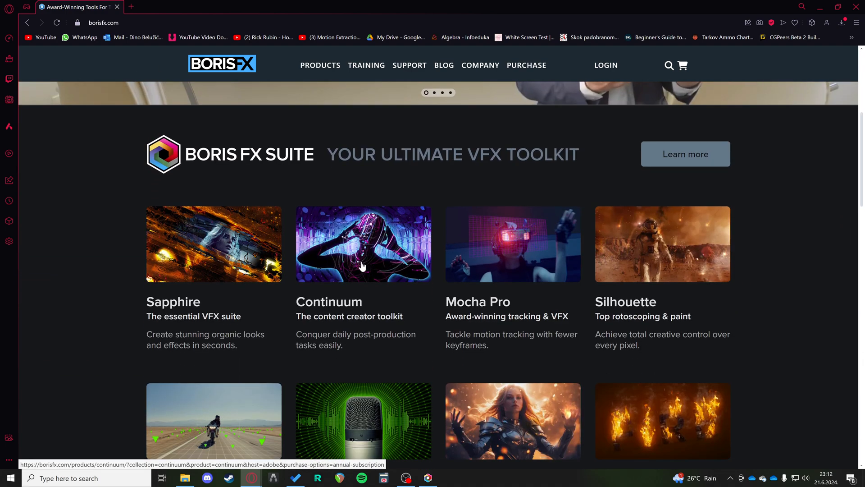
{"action": "left_click", "coordinate": [684, 153]}
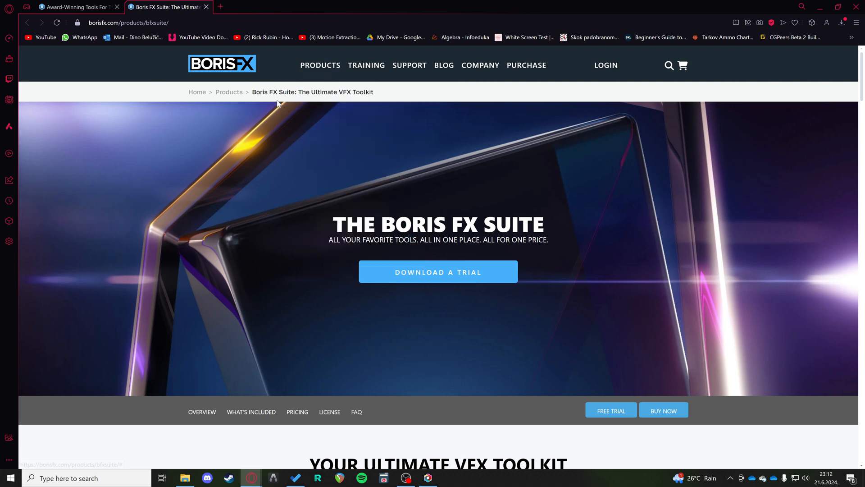
{"action": "left_click", "coordinate": [117, 6]}
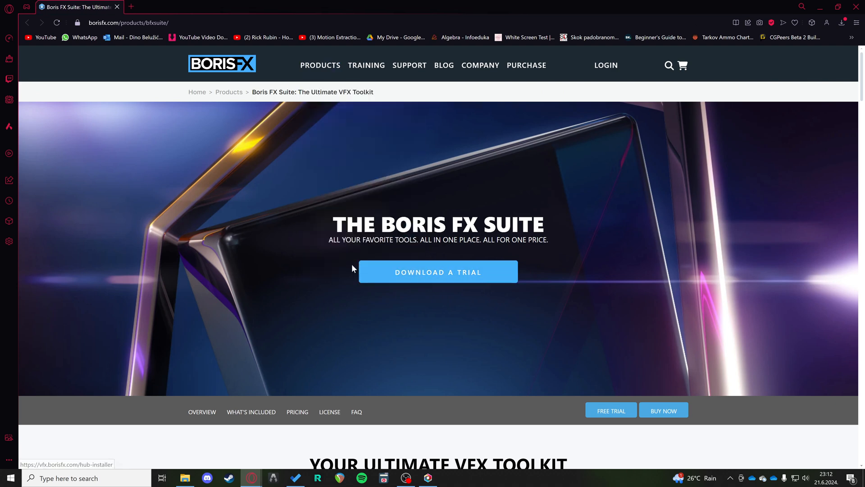
{"action": "mouse_move", "coordinate": [470, 255]}
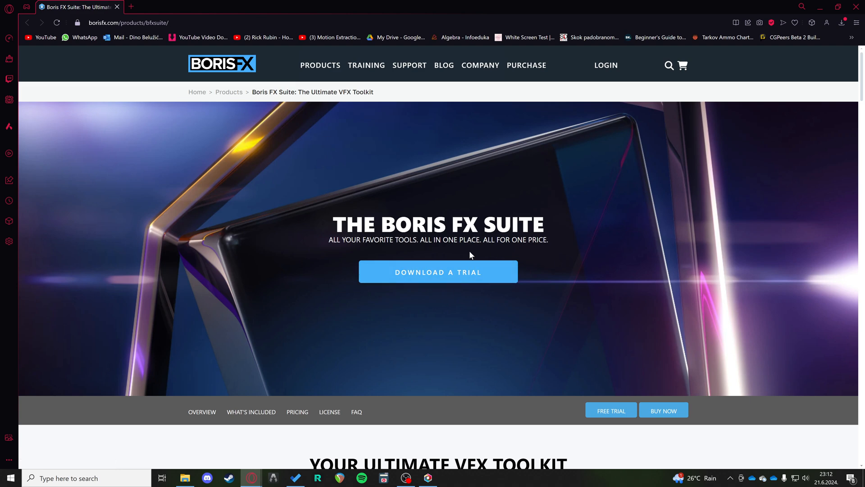
{"action": "mouse_move", "coordinate": [440, 448]}
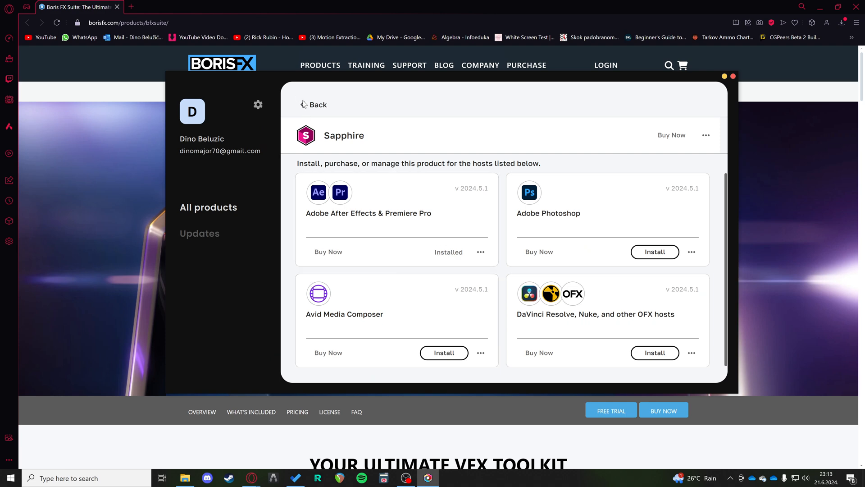
Return to the Hub product list and view Sapphire's hosts, installed for After Effects & Premiere Pro.
{"action": "left_click", "coordinate": [317, 104]}
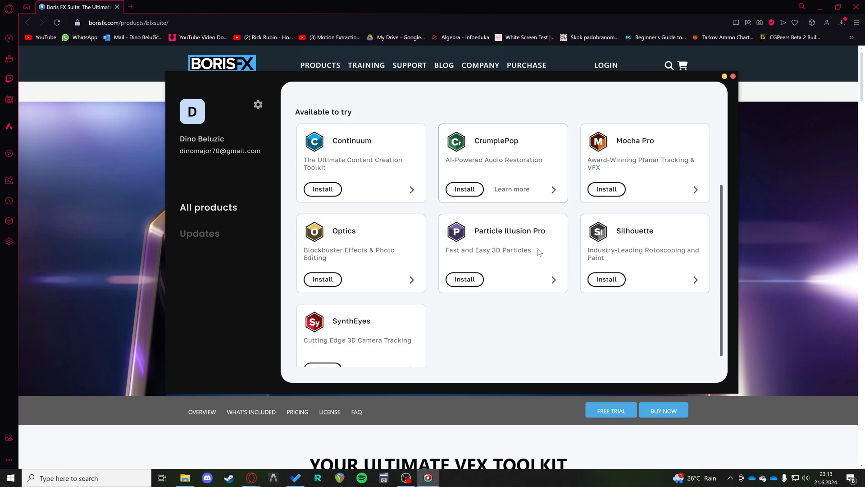
{"action": "scroll", "scroll_direction": "up", "scroll_amount": 3}
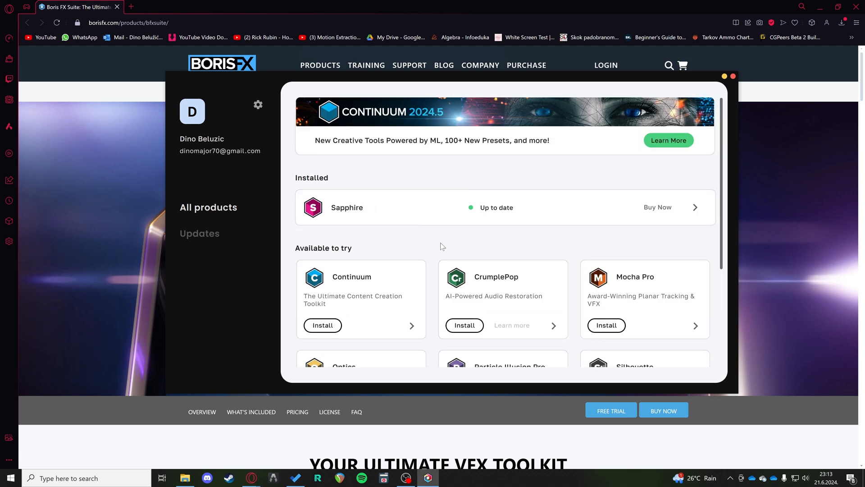
{"action": "mouse_move", "coordinate": [607, 215]}
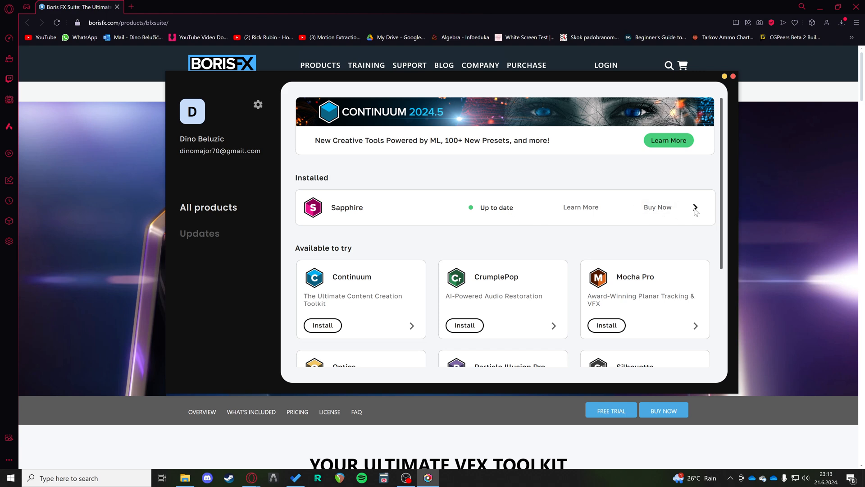
{"action": "left_click", "coordinate": [695, 207]}
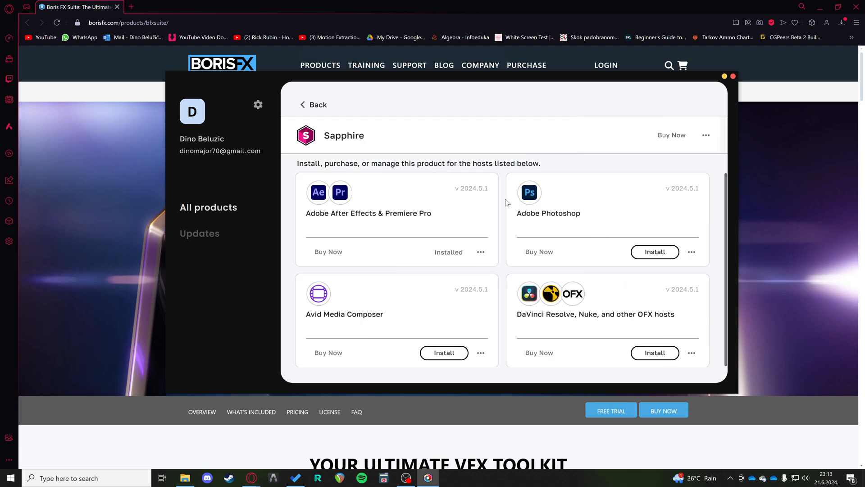
{"action": "mouse_move", "coordinate": [364, 225]}
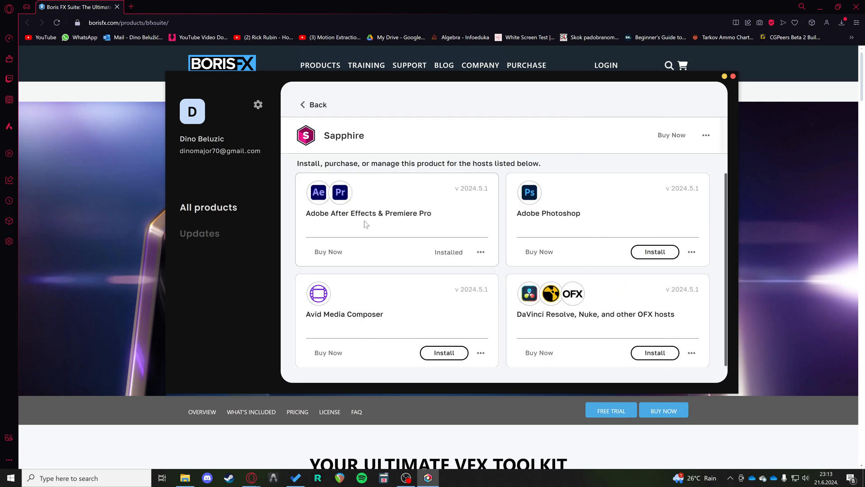
{"action": "mouse_move", "coordinate": [439, 220]}
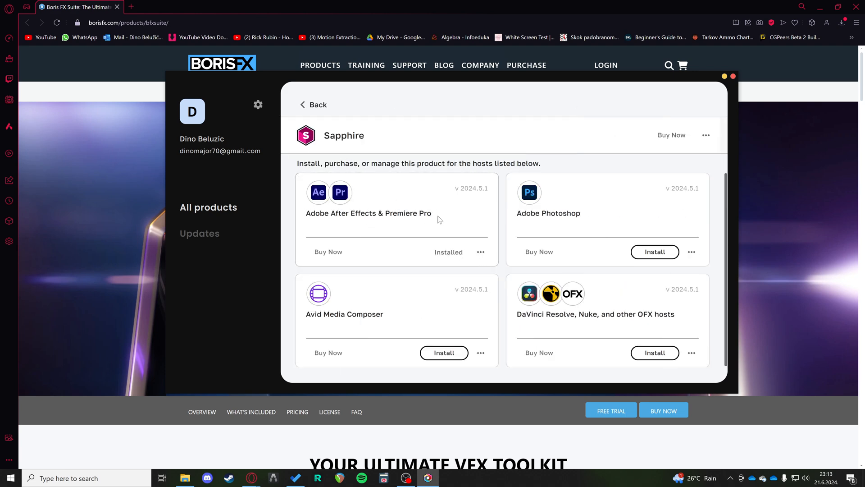
{"action": "mouse_move", "coordinate": [400, 241]}
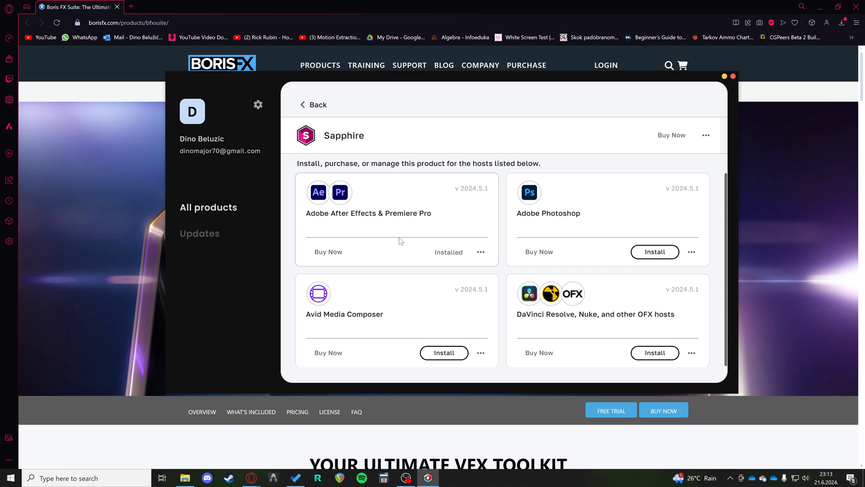
{"action": "mouse_move", "coordinate": [387, 247]}
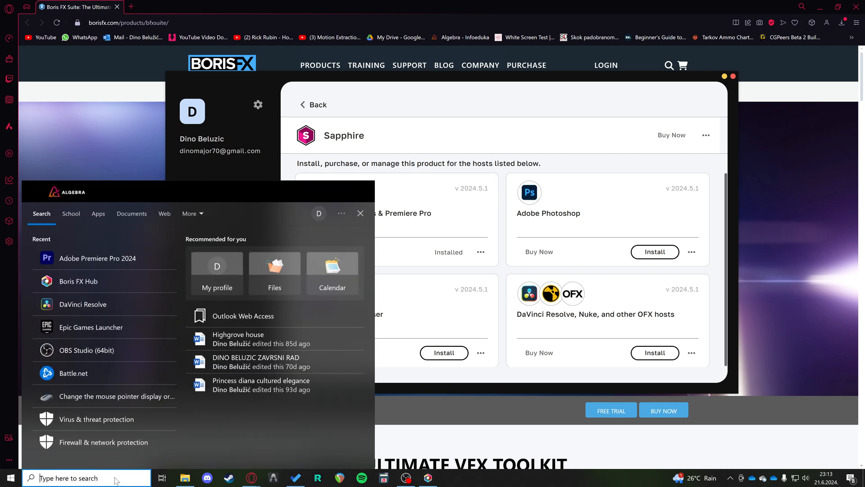
Search 'after' in Windows Start and launch Adobe After Effects 2024.
{"action": "type", "text": "after"}
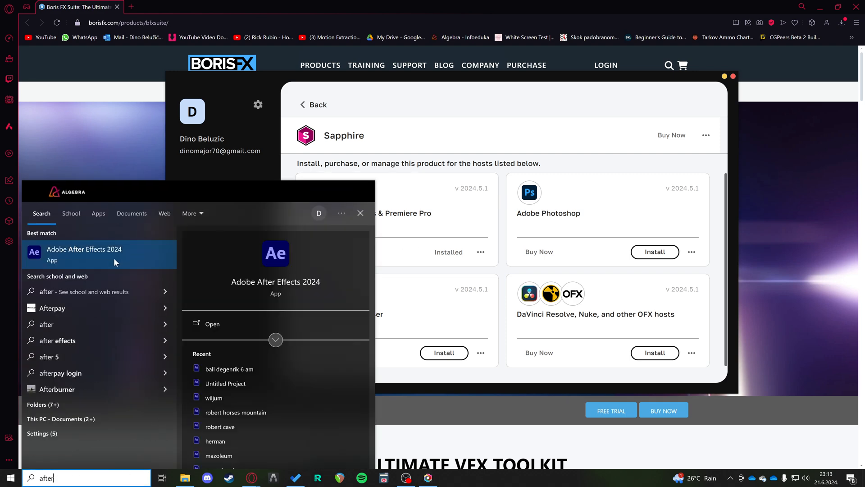
{"action": "left_click", "coordinate": [211, 324]}
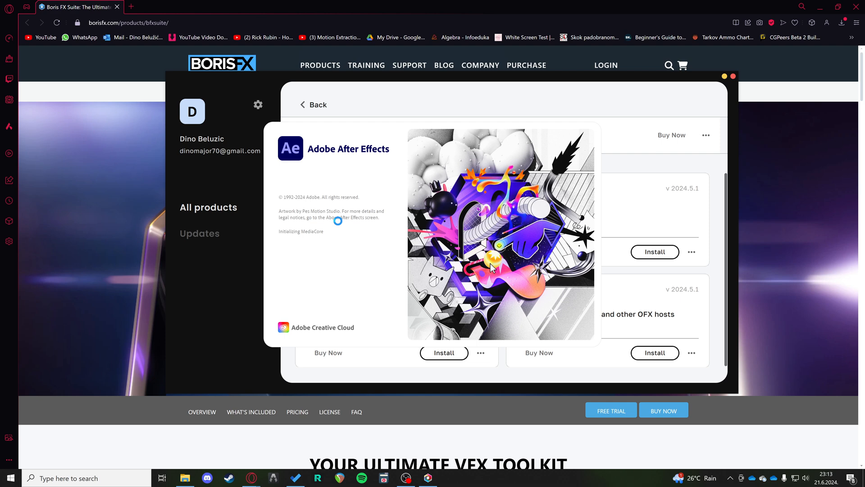
{"action": "mouse_move", "coordinate": [338, 225]}
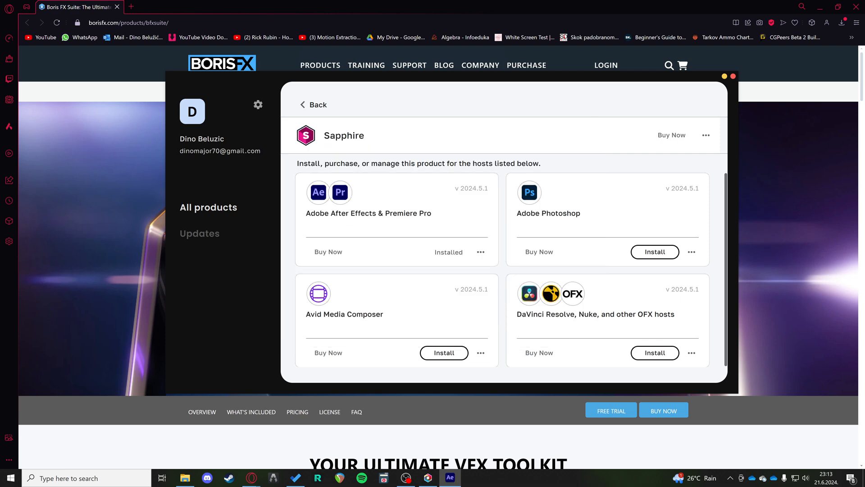
Filter Effects & Presets by 's_' and browse the Sapphire effect categories.
{"action": "left_click", "coordinate": [450, 477]}
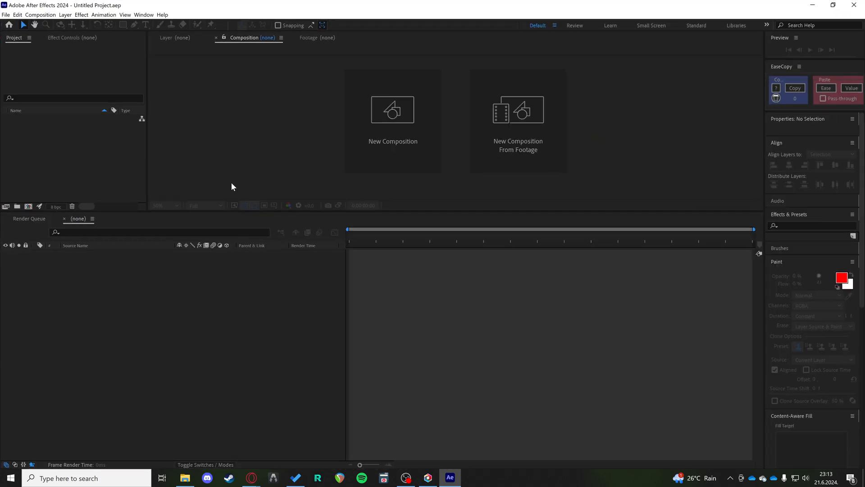
{"action": "left_click", "coordinate": [811, 225]}
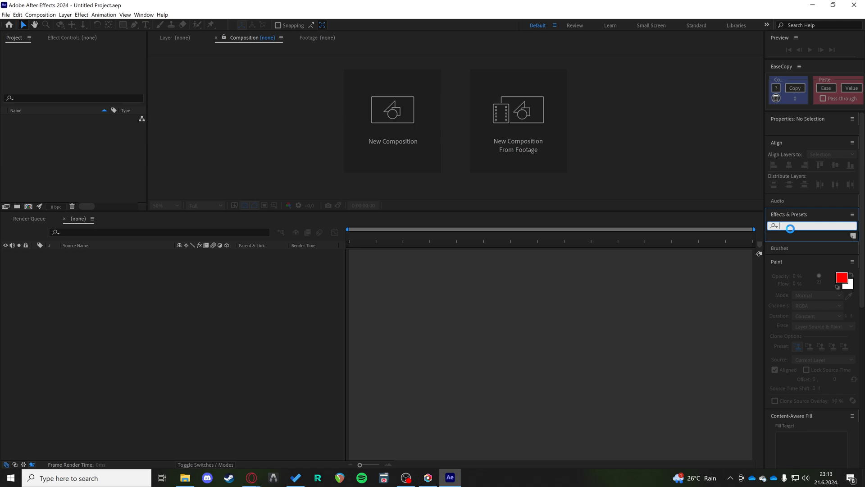
{"action": "type", "text": "s_"}
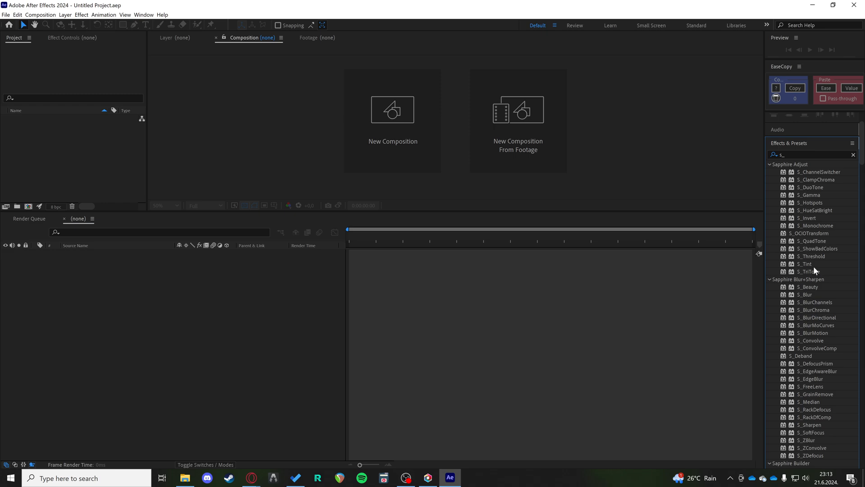
{"action": "scroll", "scroll_direction": "down", "scroll_amount": 3}
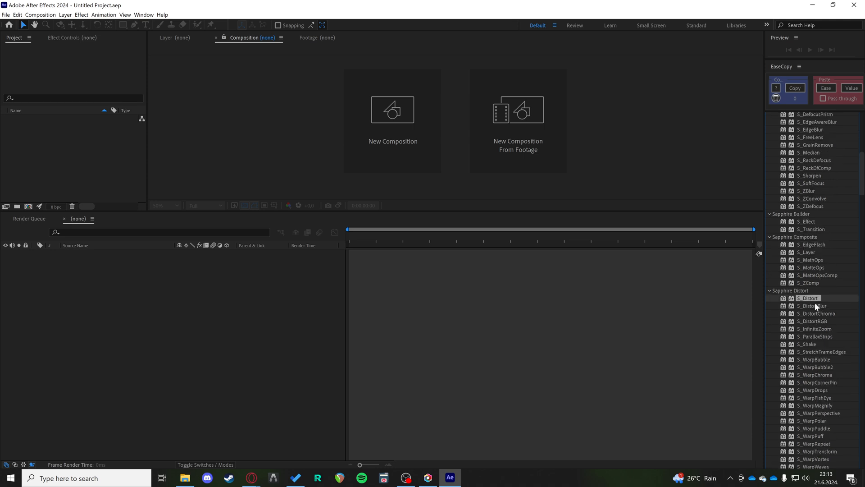
{"action": "scroll", "scroll_direction": "down", "scroll_amount": 3}
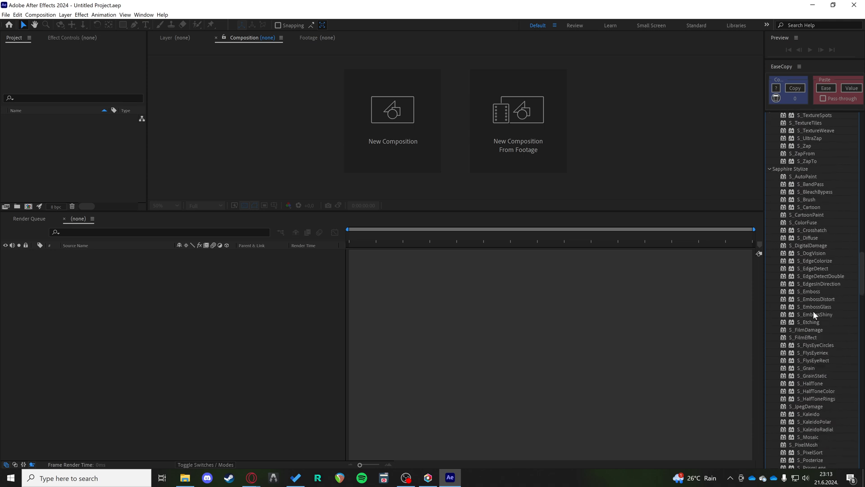